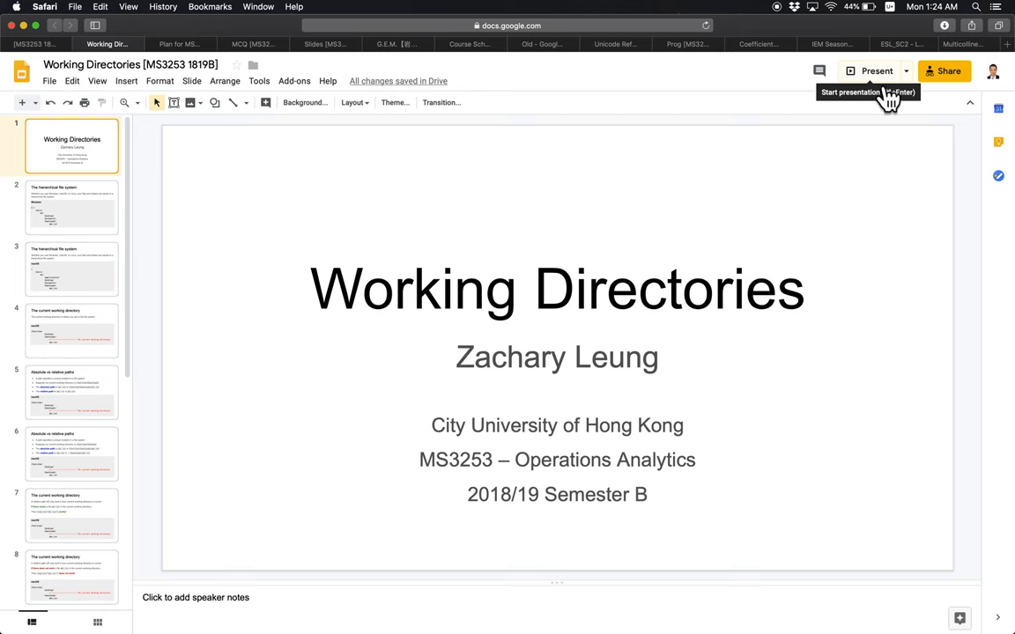
# Step: Start presenting the Working Directories deck full screen from its title slide
pyautogui.click(875, 70)
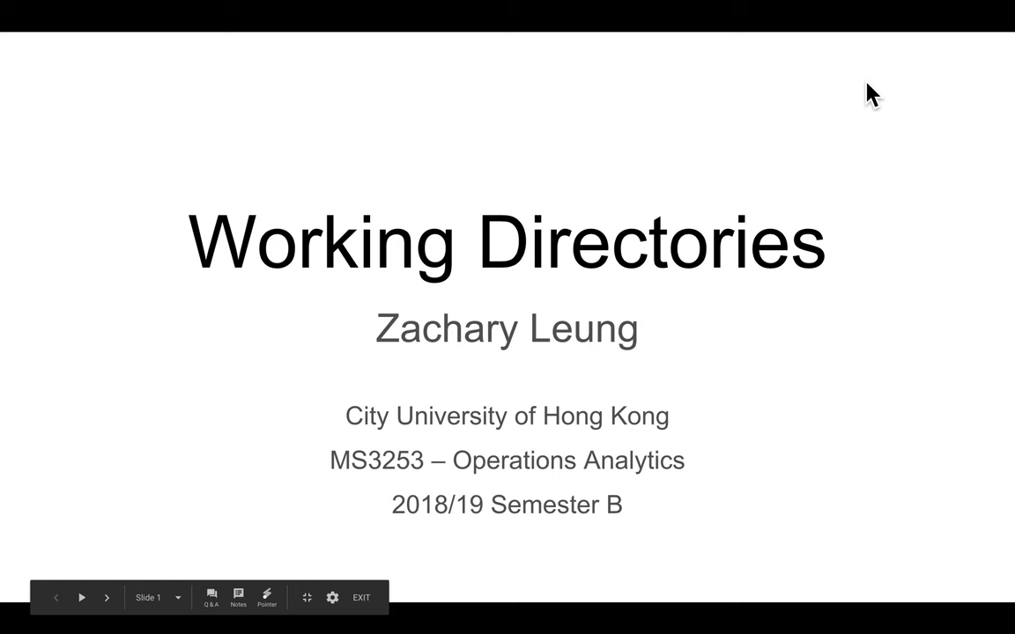
pyautogui.moveTo(268, 598)
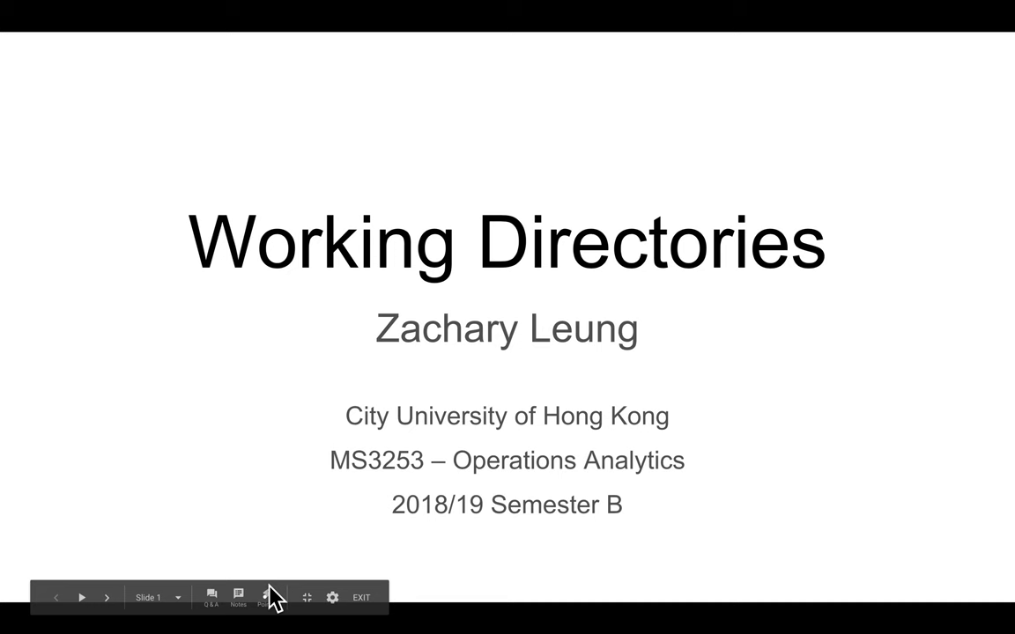
# Step: Advance to the hierarchical file system slide showing the Windows folder tree
pyautogui.click(106, 597)
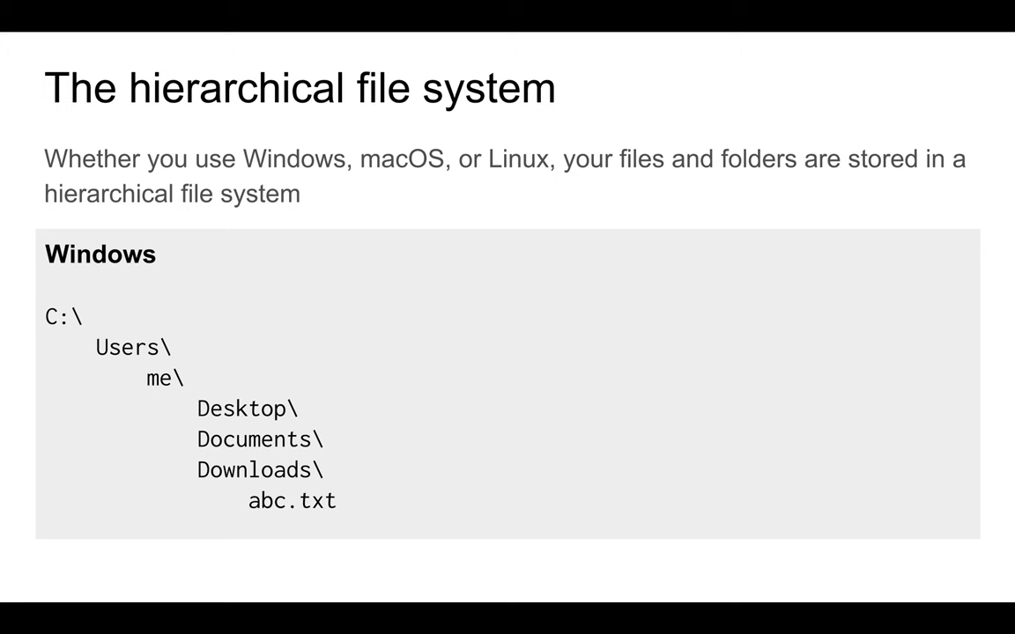
pyautogui.moveTo(331, 233); pyautogui.dragTo(315, 303)
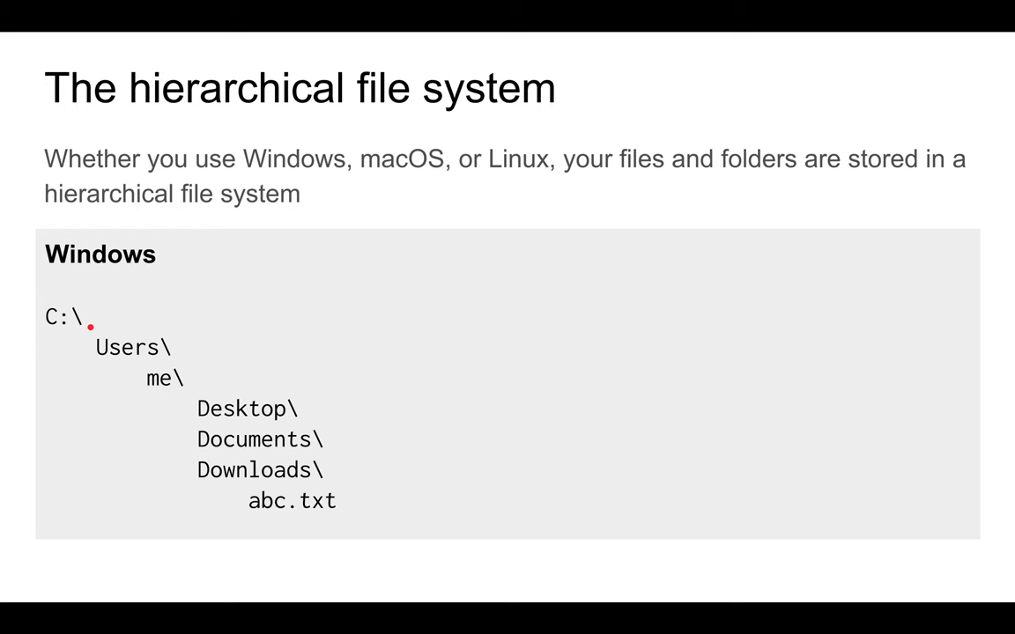
pyautogui.moveTo(278, 406)
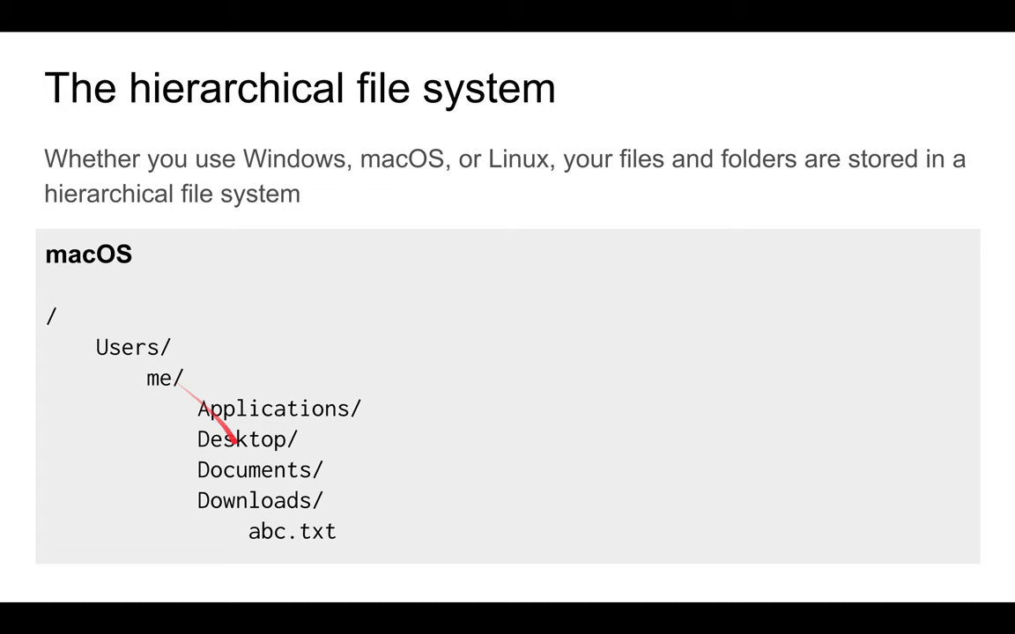
pyautogui.click(81, 599)
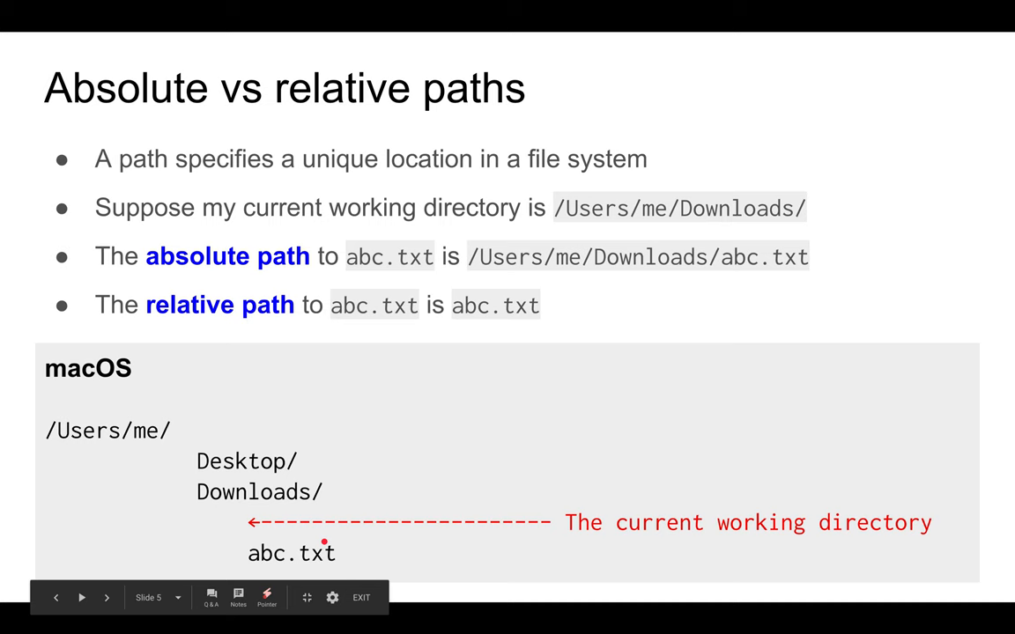
# Step: Show the Desktop working-directory paths slide, then move on to the getwd() slide
pyautogui.click(106, 599)
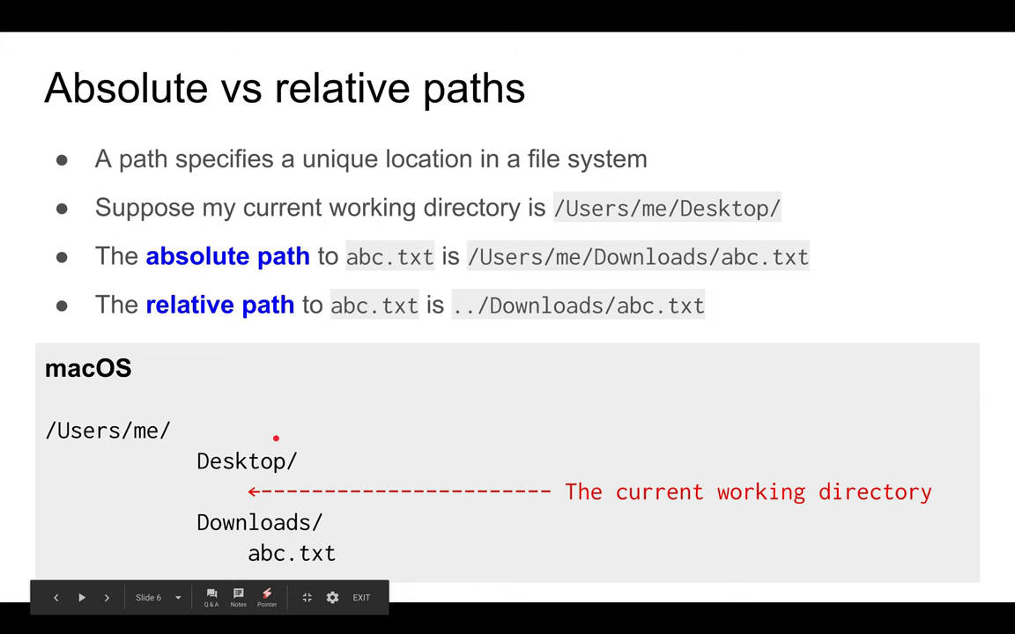
pyautogui.moveTo(331, 236)
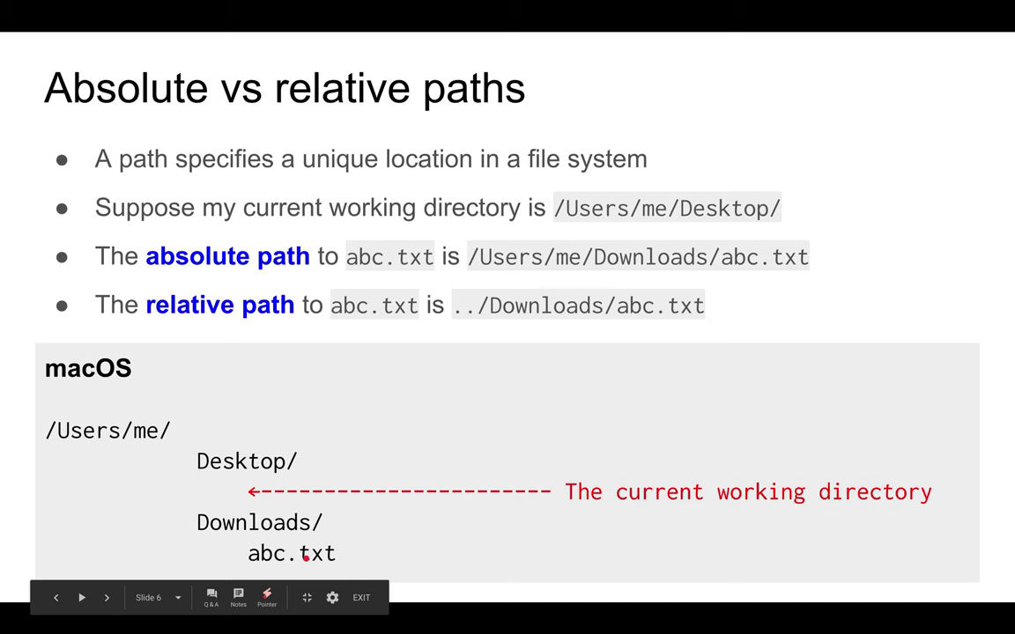
pyautogui.click(105, 599)
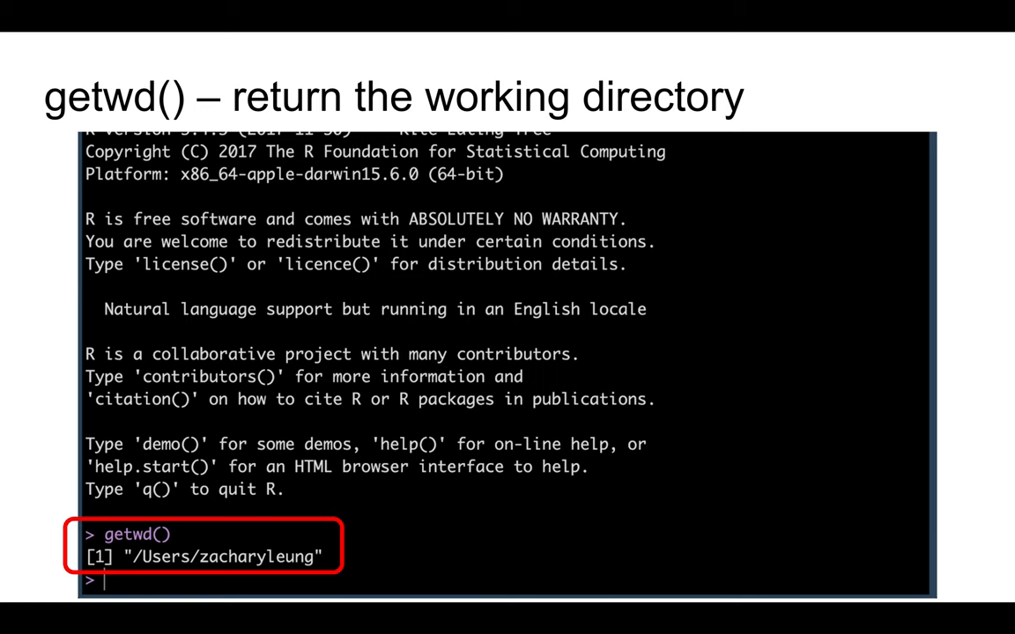
pyautogui.moveTo(145, 440)
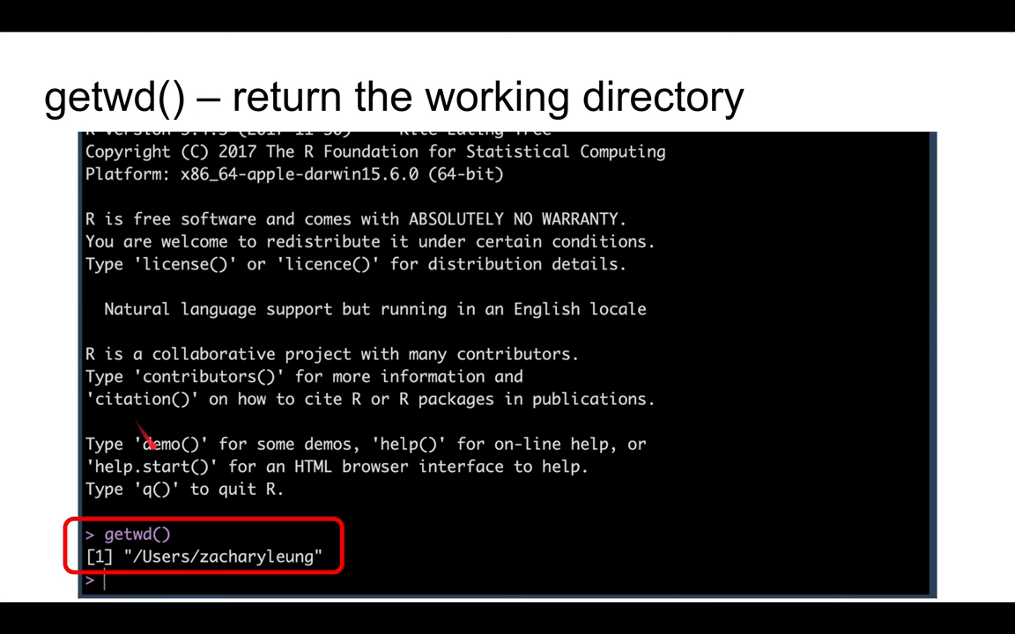